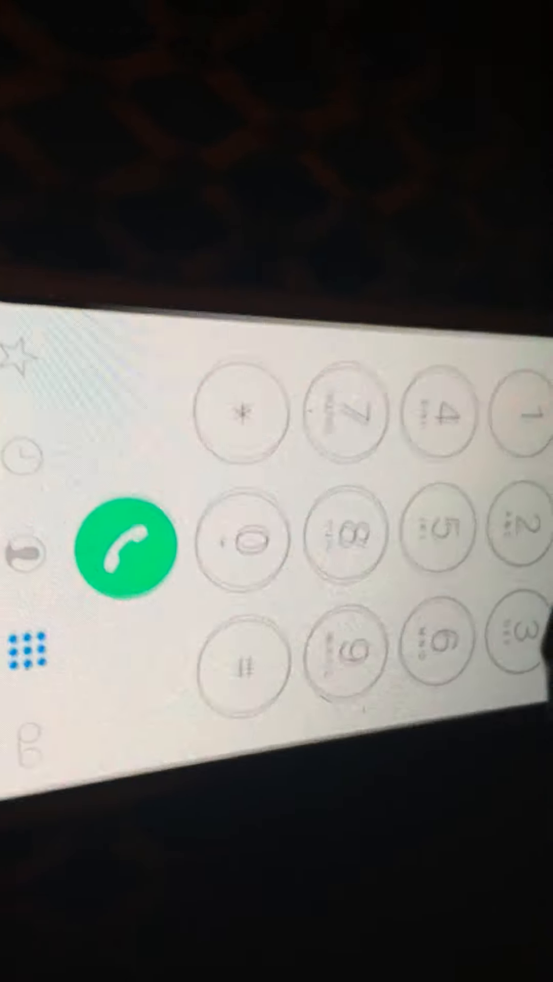
Place the call to the entered number with the green call button
{"action": "left_click", "coordinate": [129, 555]}
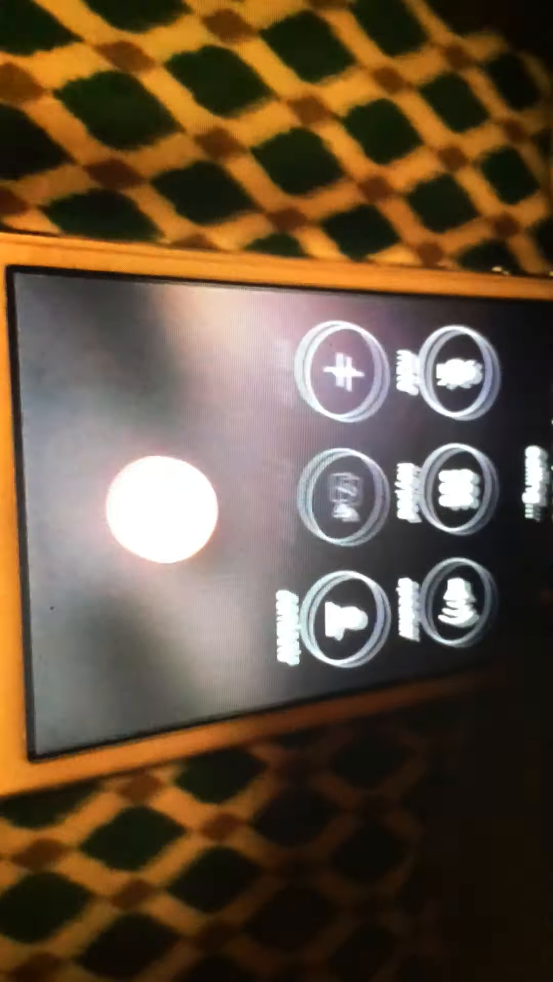